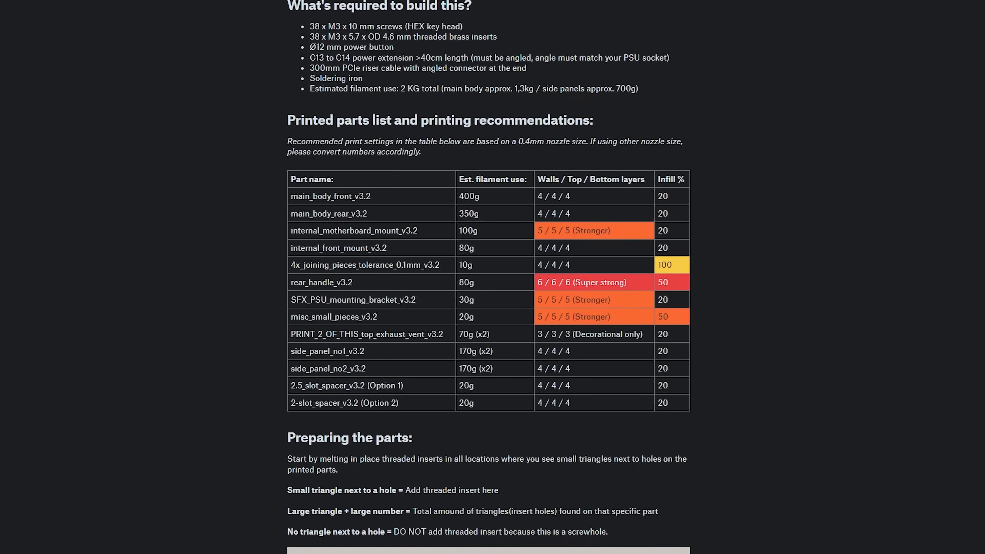
Scroll the model page past the printed parts table to the first assembly instructions
scroll("down", 3)
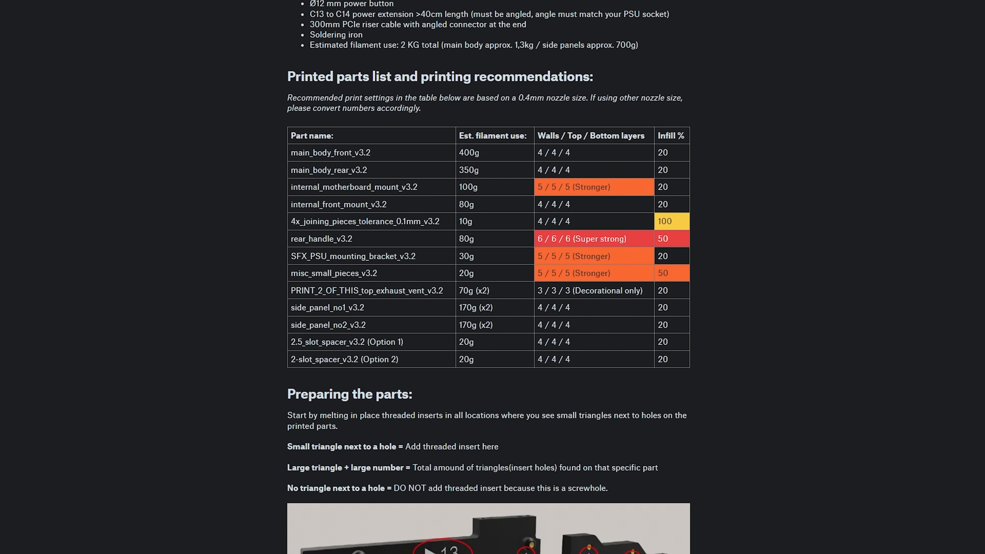
scroll("down", 3)
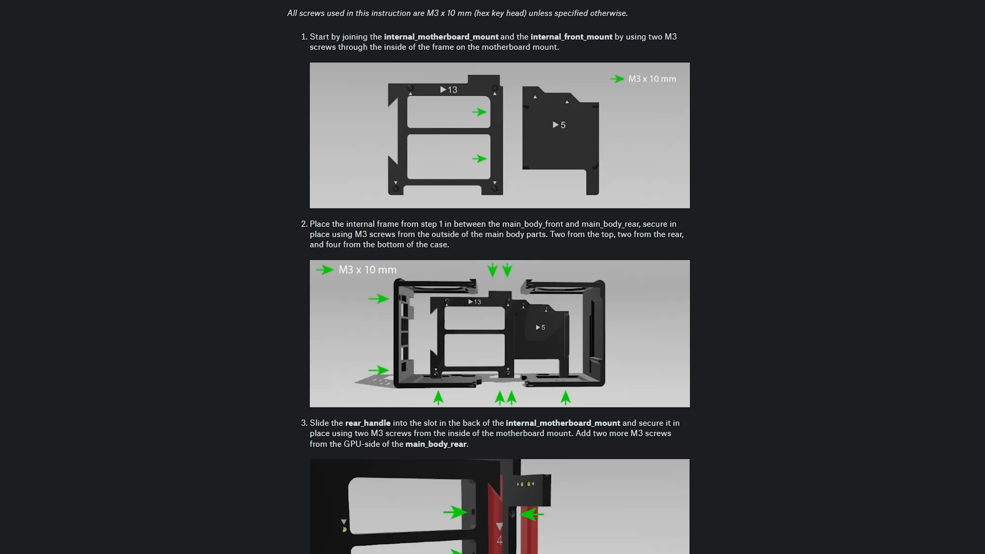
scroll("down", 3)
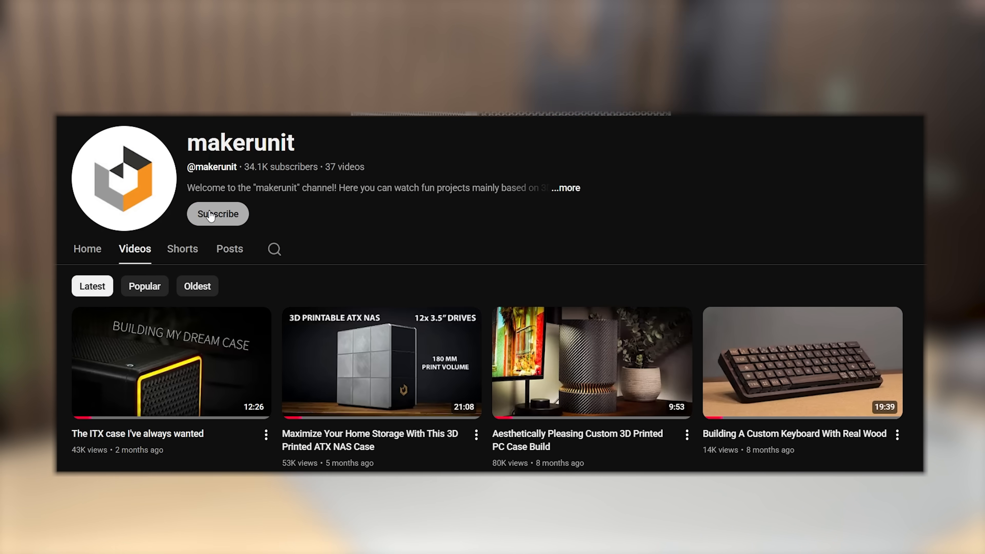
Subscribe to the case maker's YouTube channel from the overlay
left_click(218, 213)
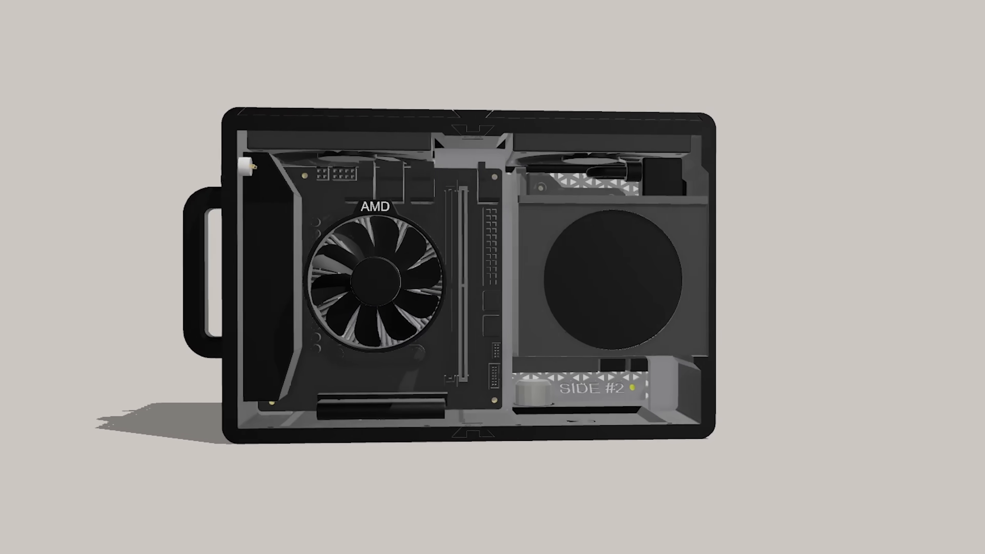
Scroll to the render of the assembled case interior with AMD cooler and motherboard
scroll("down", 3)
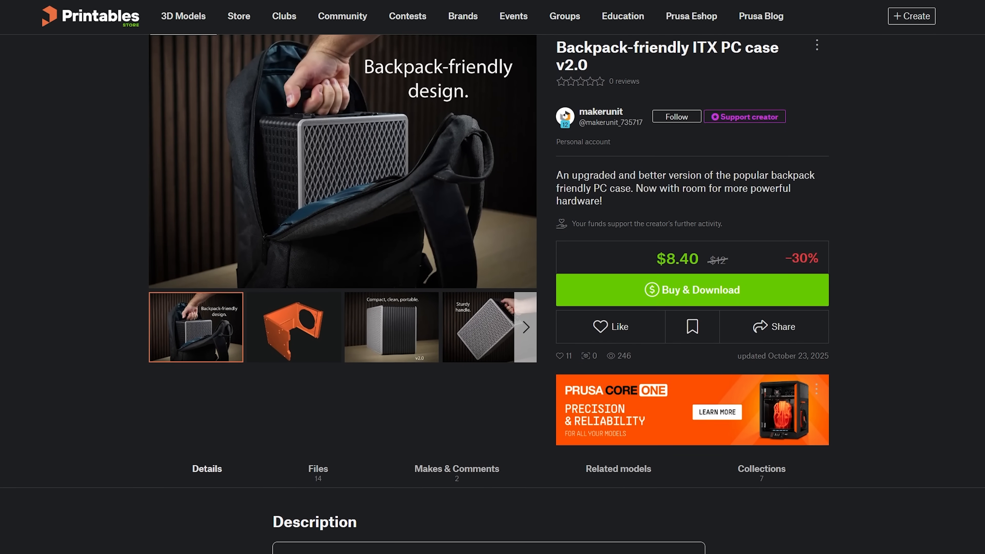
Scroll the ITX PC case v2.0 listing down to the start of its Description
scroll("down", 3)
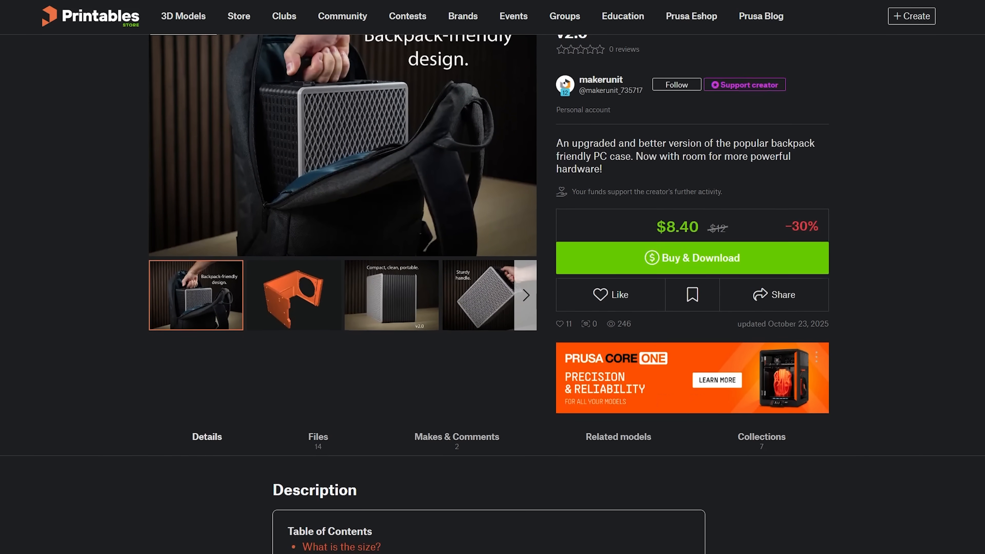
scroll("down", 3)
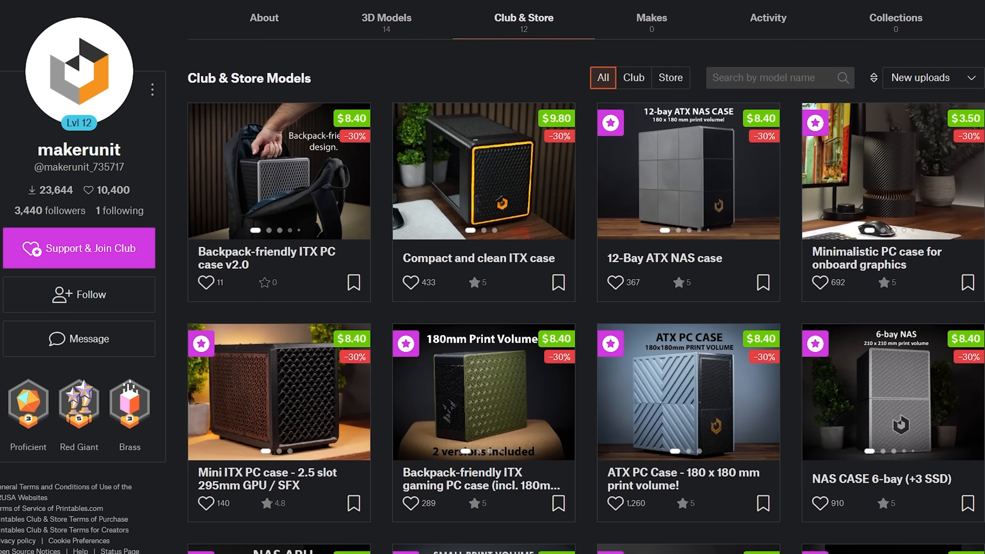
Scroll the Club & Store Models grid down to the NAS APU and small print volume cases
scroll("down", 3)
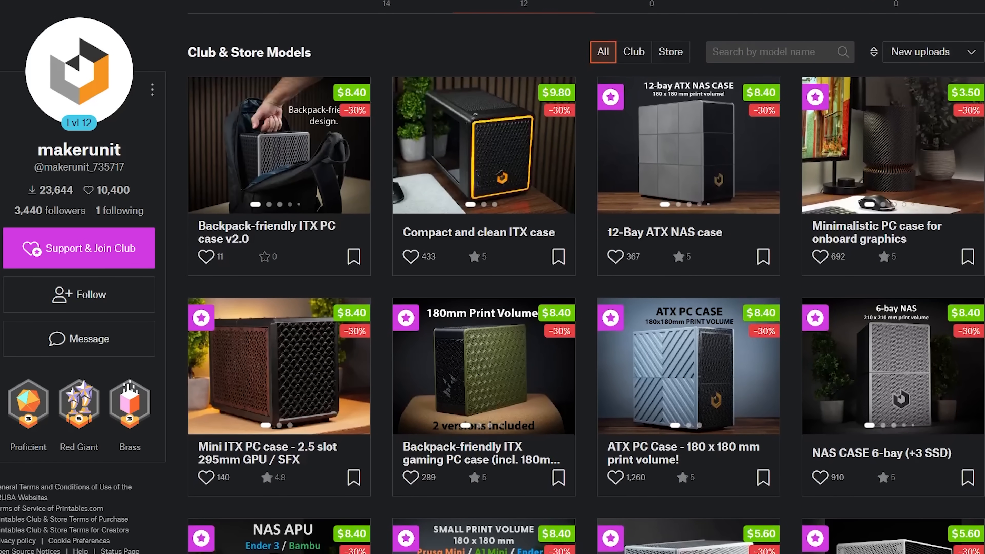
scroll("down", 3)
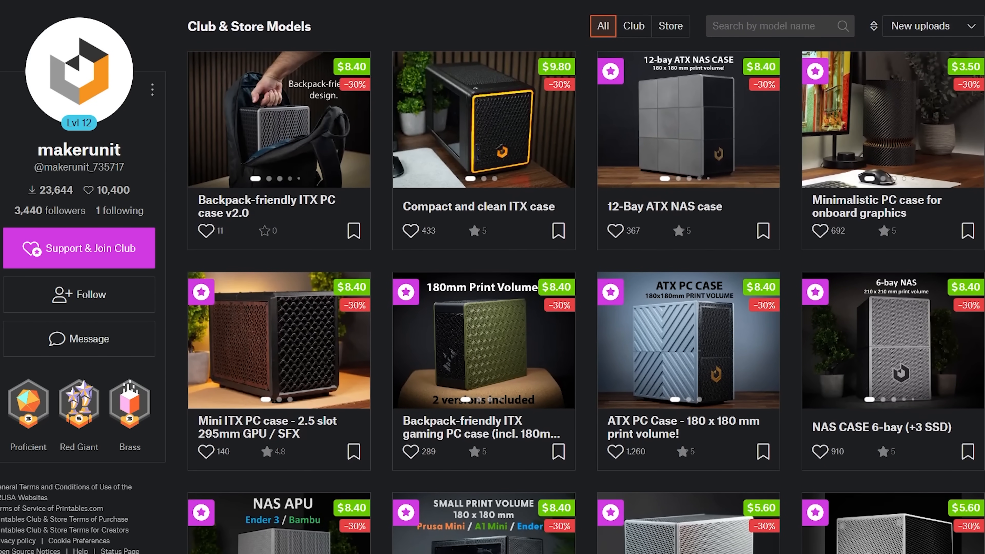
scroll("down", 3)
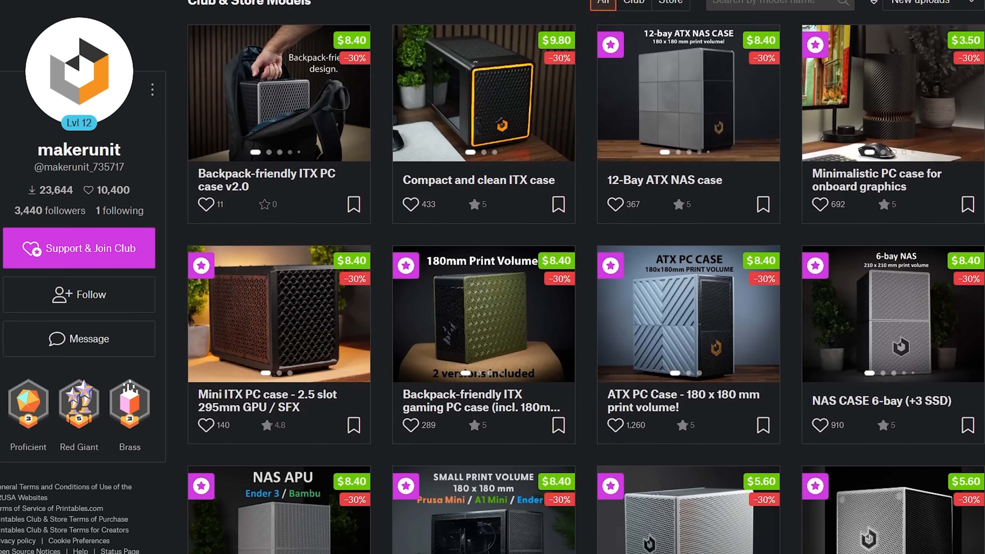
scroll("down", 3)
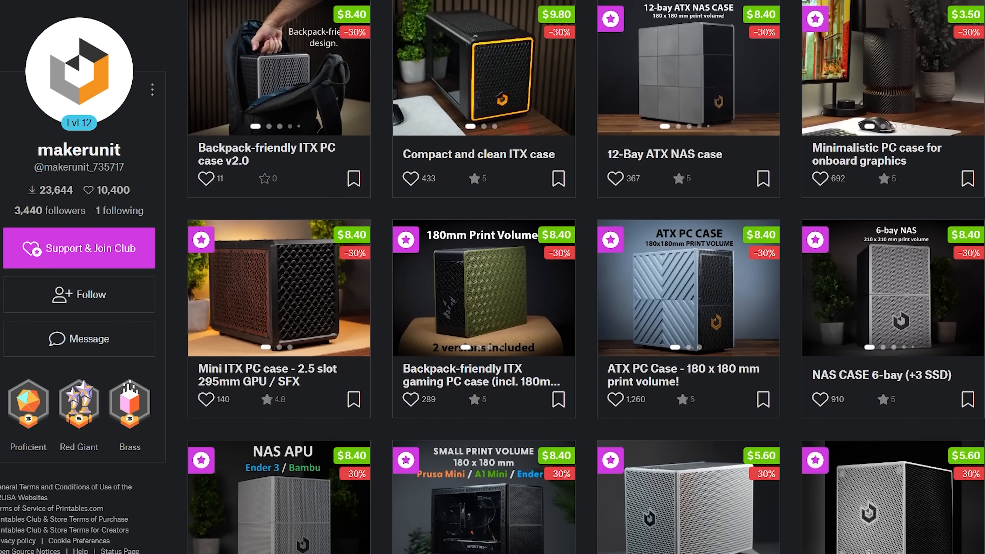
scroll("down", 3)
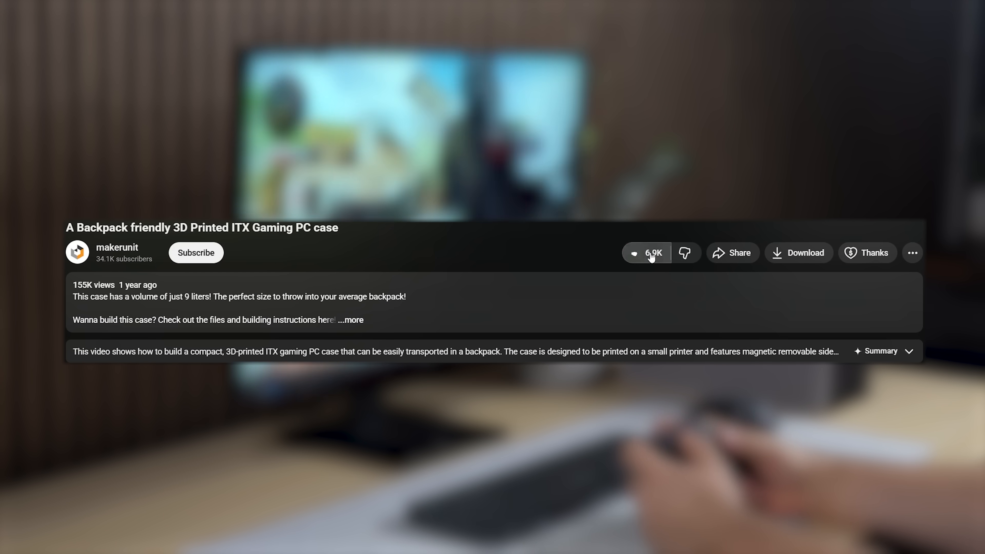
Subscribe to makerunit's channel from the ITX gaming PC case video
left_click(196, 252)
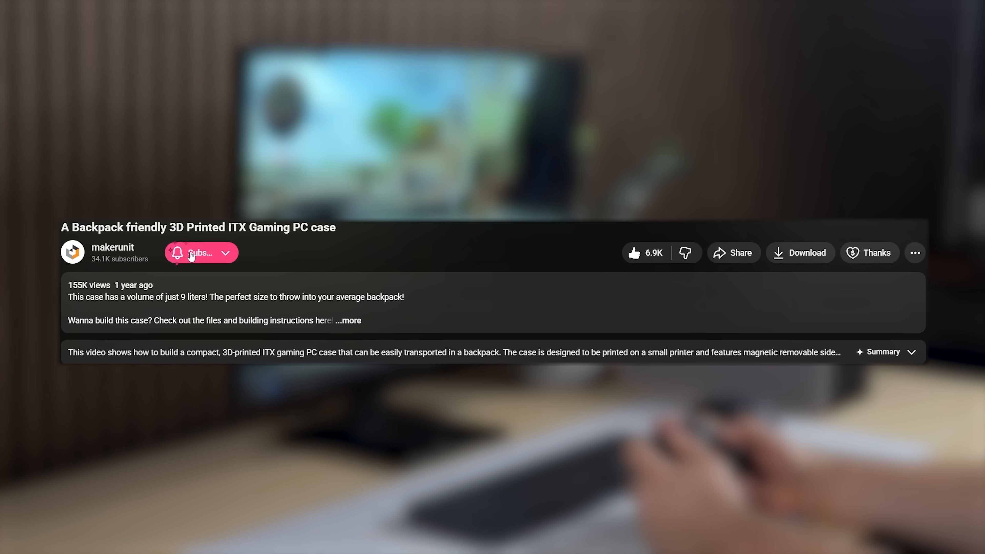